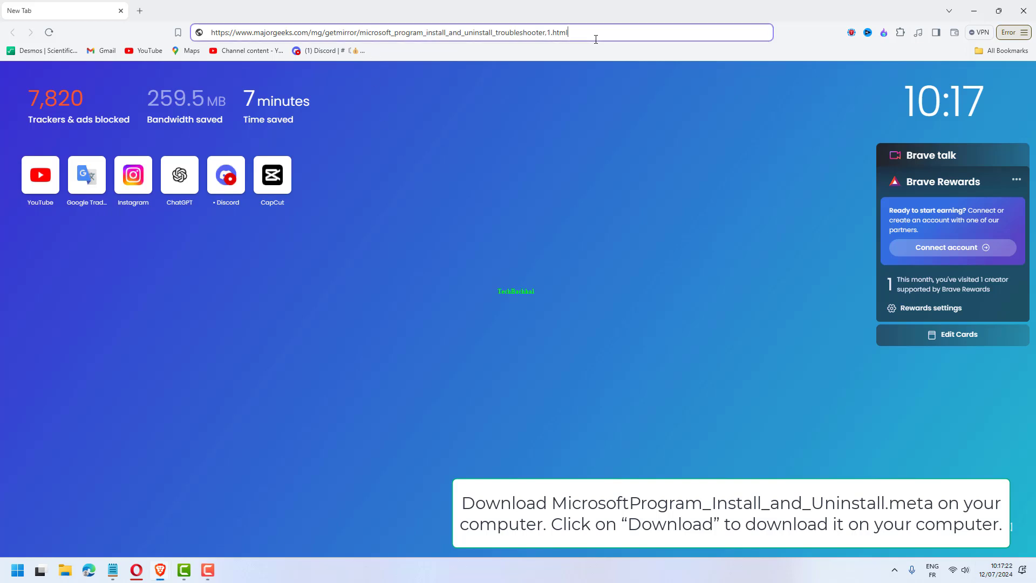
Load the MajorGeeks troubleshooter download page and save the file to Downloads
key(Return)
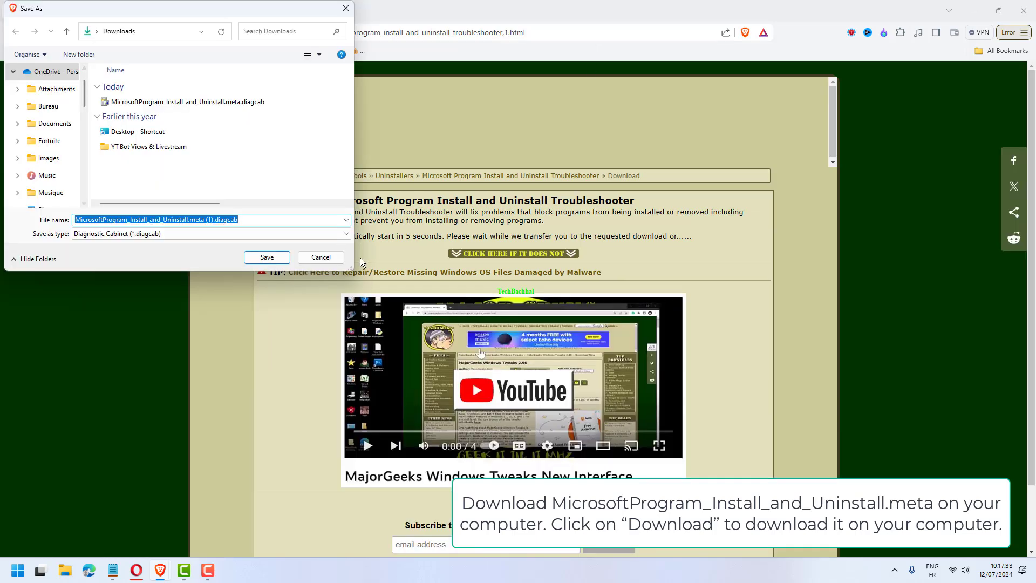
click(266, 257)
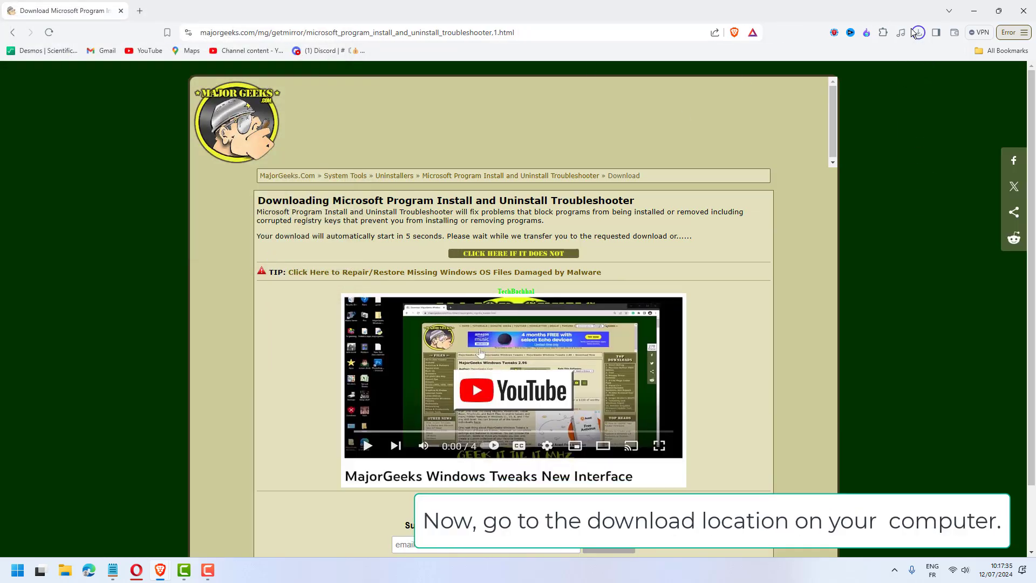
Launch the downloaded MicrosoftProgram_Install_and_Uninstall.meta troubleshooter
click(917, 31)
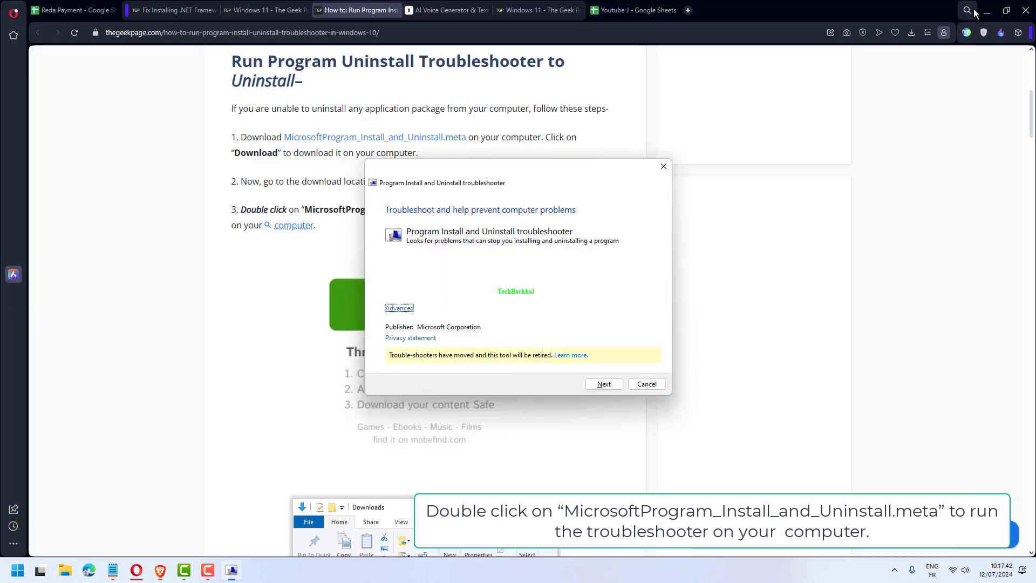
Report an uninstalling problem for Intel(R) C++ Redistributables on Intel(R) 64
click(985, 12)
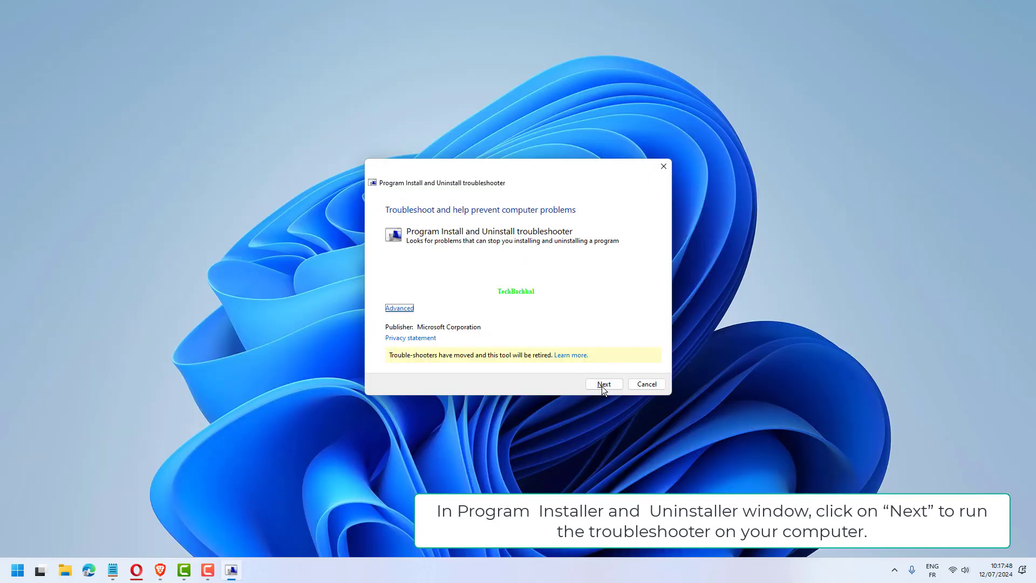
click(603, 383)
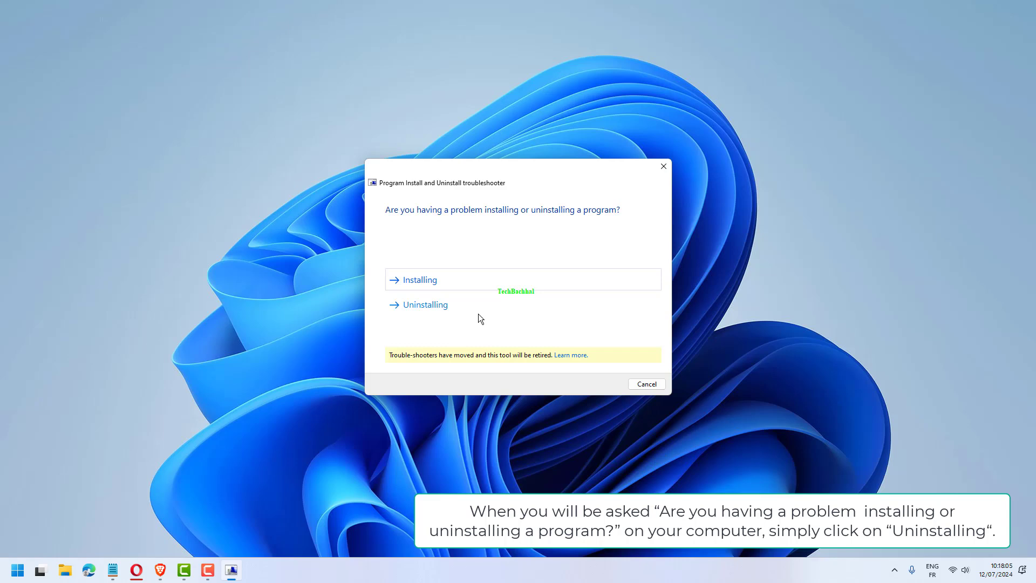
click(424, 305)
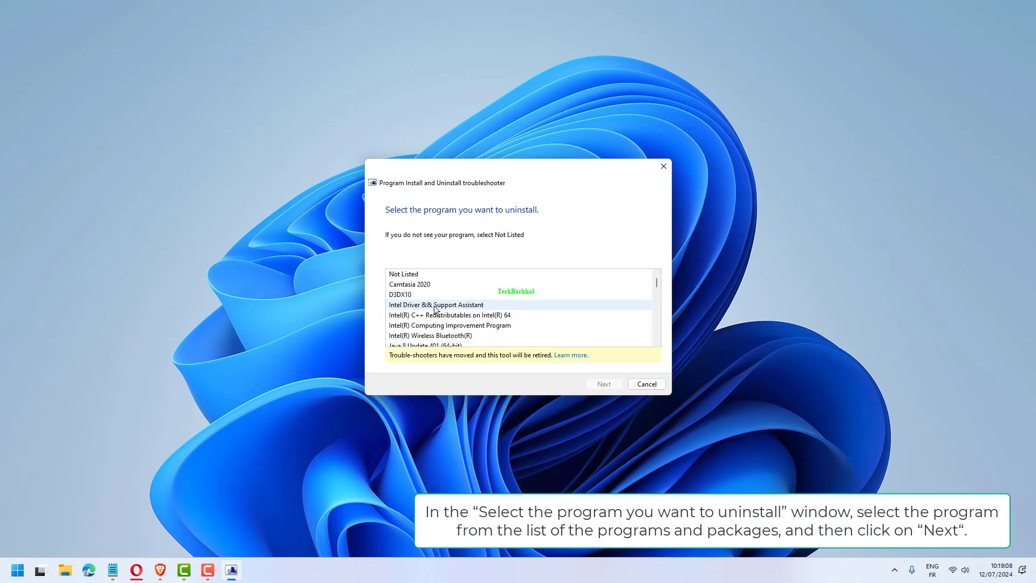
mouse_move(436, 315)
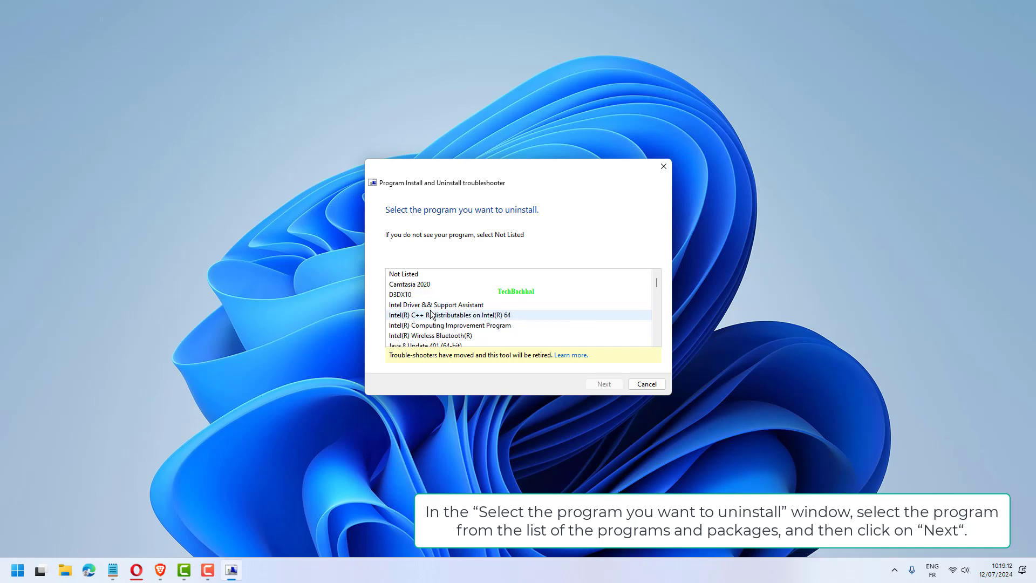
click(602, 383)
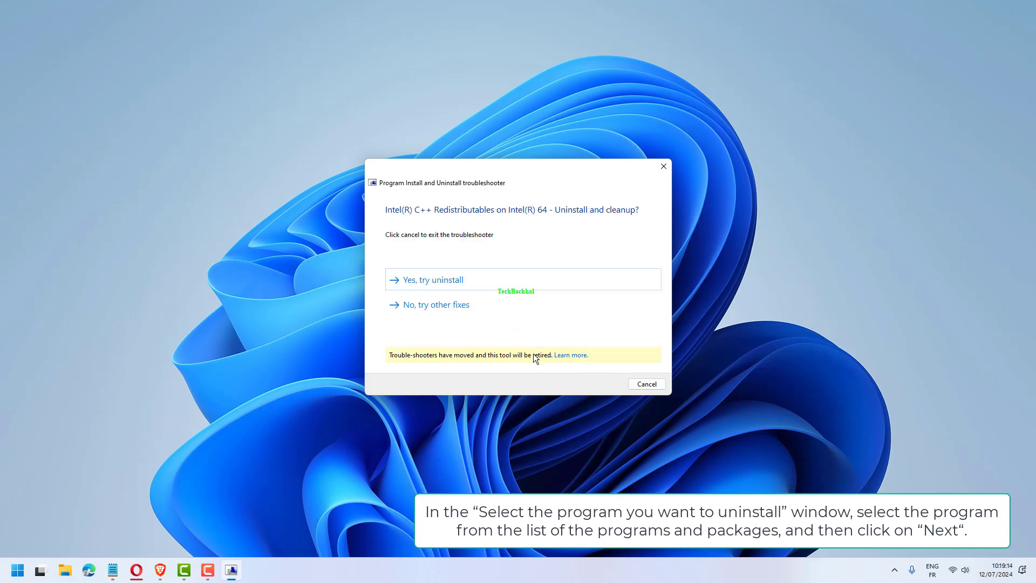
Accept 'Yes, try uninstall' for the package, then close the finished troubleshooter
click(433, 279)
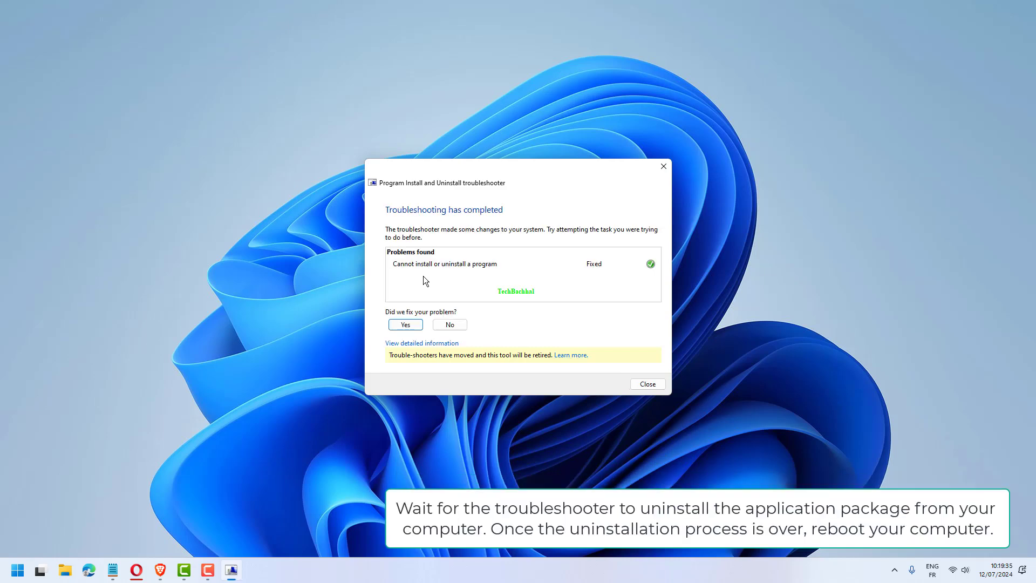
mouse_move(520, 321)
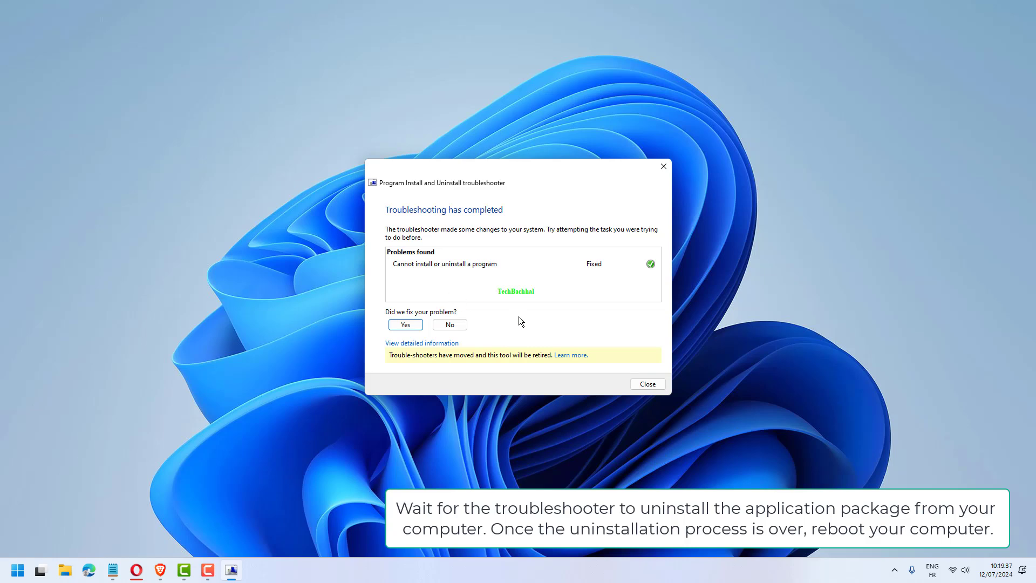
click(645, 383)
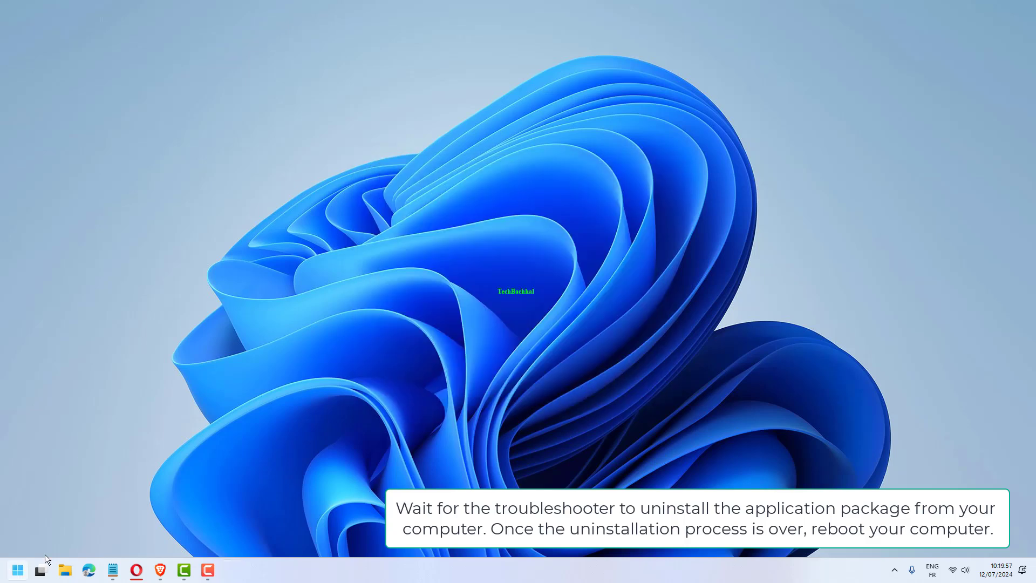
Bring up the Start menu power options showing Restart
click(313, 532)
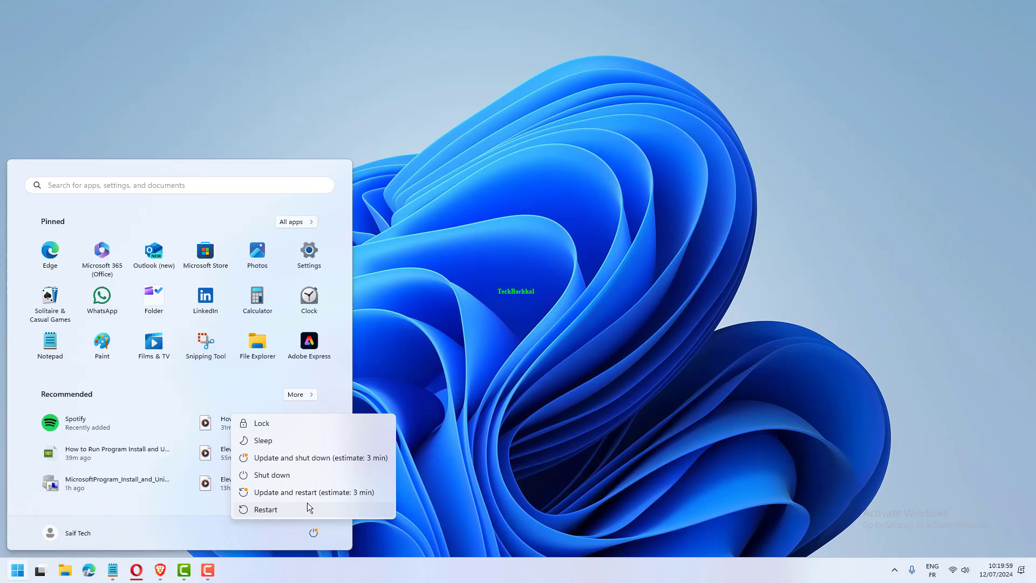
mouse_move(520, 476)
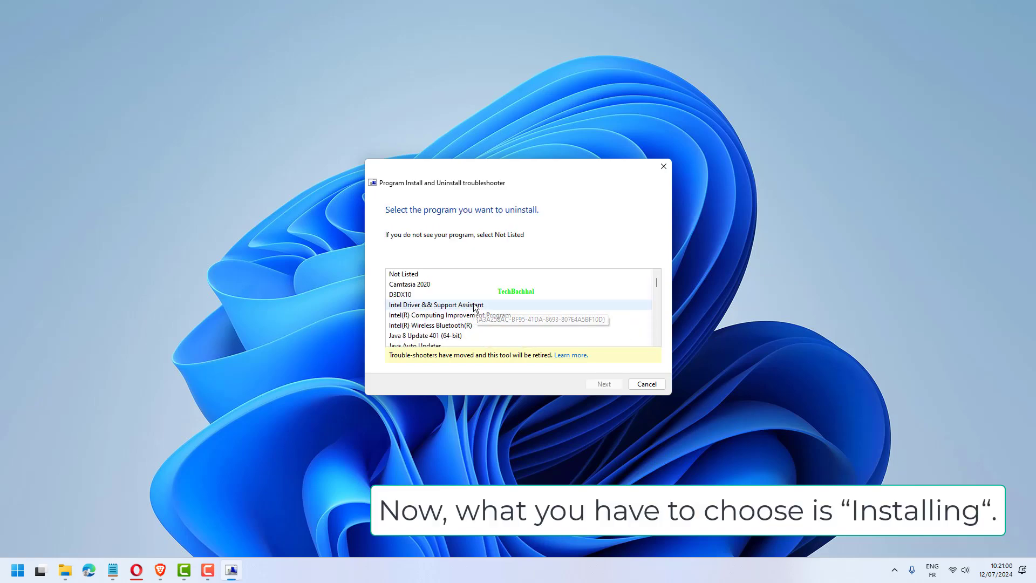
Continue with Intel Driver && Support Assistant, go back, and choose Installing
scroll(down, 3)
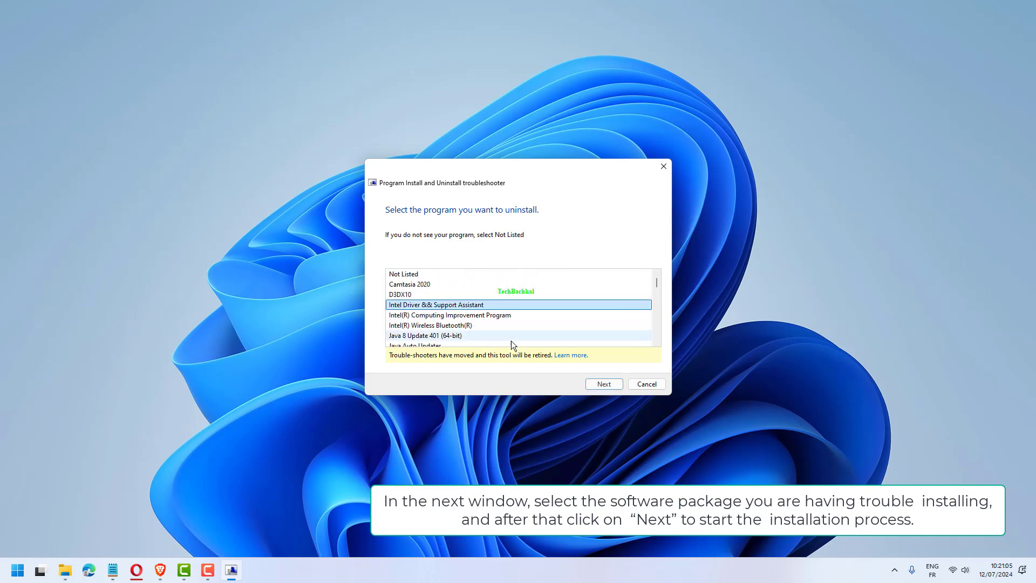
click(602, 383)
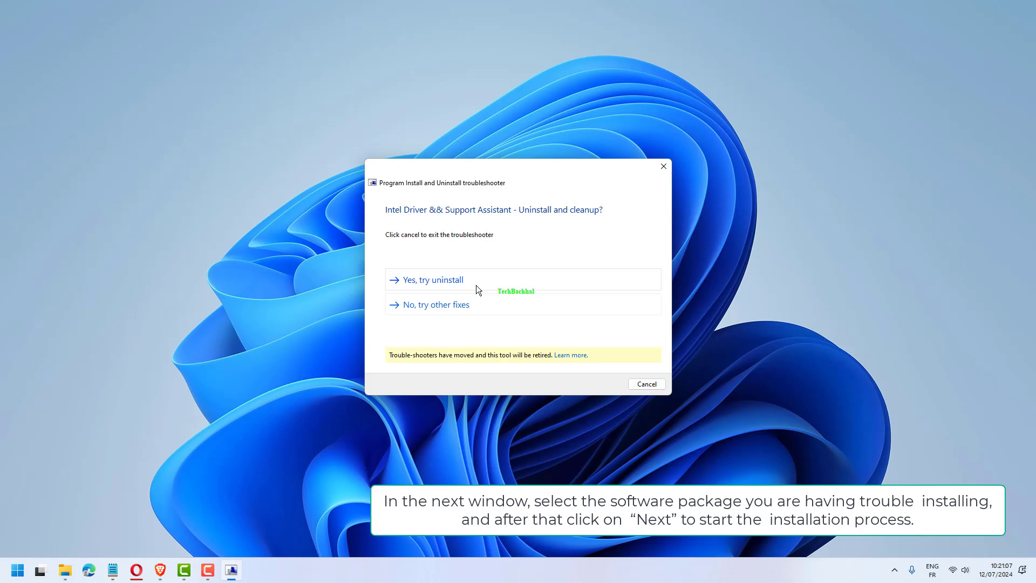
click(433, 278)
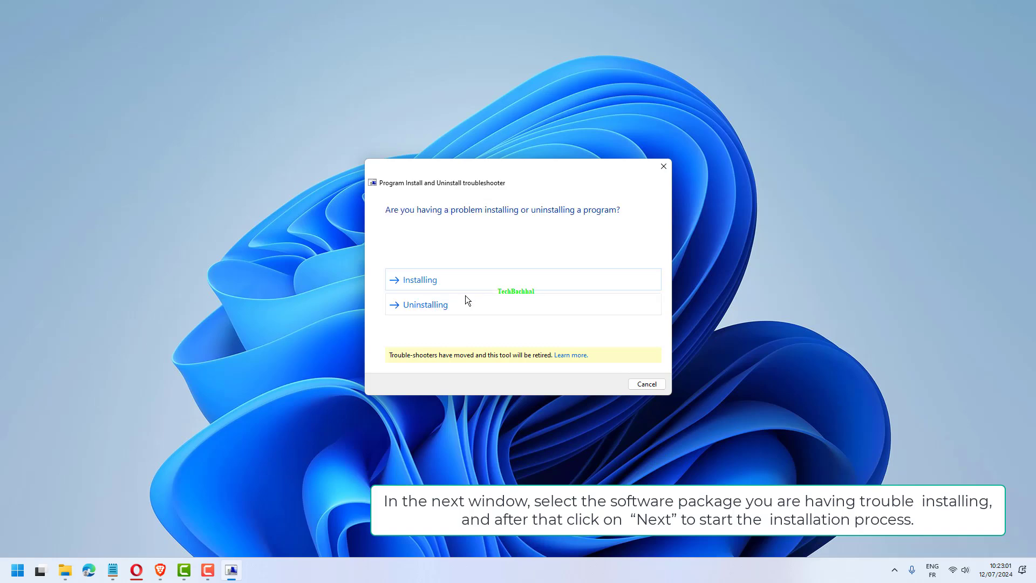
click(420, 278)
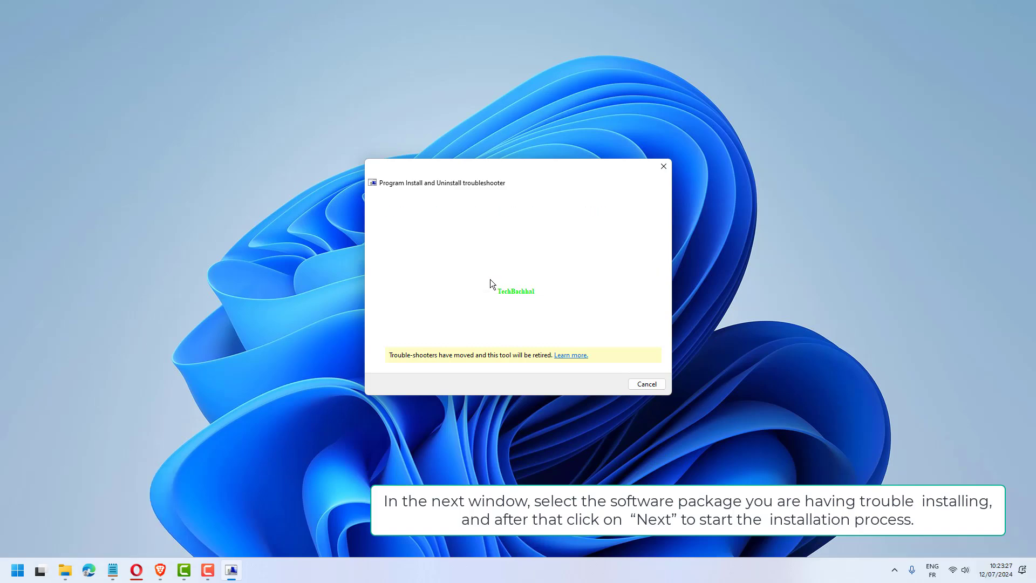